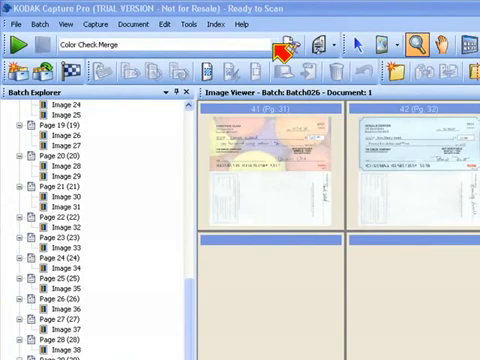
# Switch the job setup to Color - 150 DPI - Keep All.
pyautogui.click(268, 46)
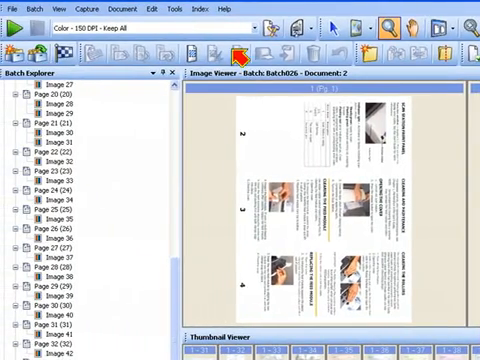
pyautogui.moveTo(258, 38)
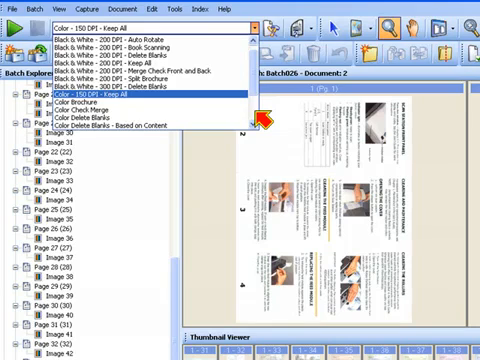
# Select the Color Brochure job setup from the dropdown list.
pyautogui.scroll(-3)
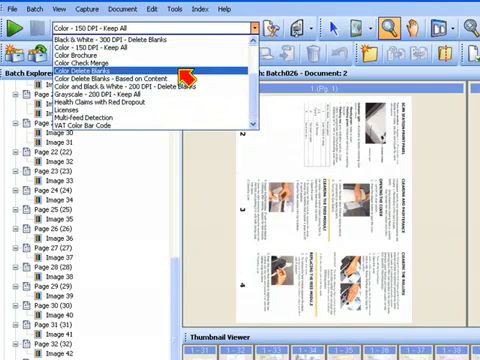
pyautogui.click(86, 74)
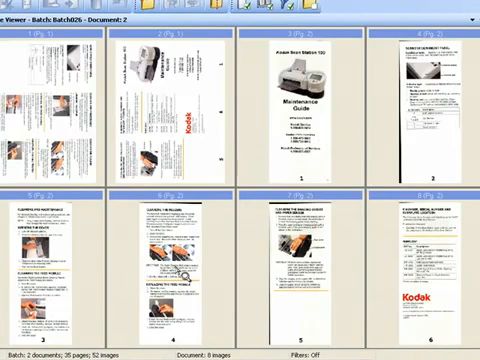
pyautogui.moveTo(325, 147)
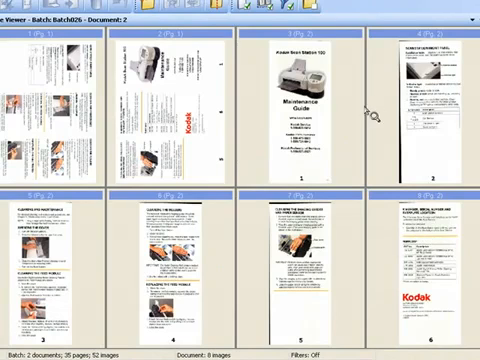
pyautogui.moveTo(337, 110)
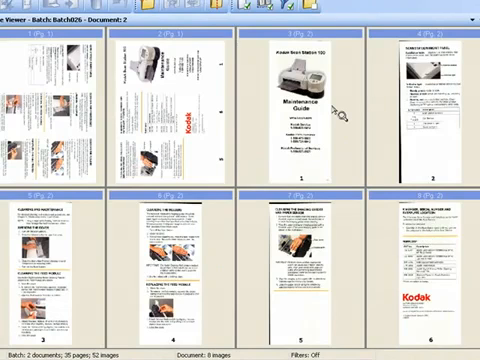
pyautogui.moveTo(338, 112)
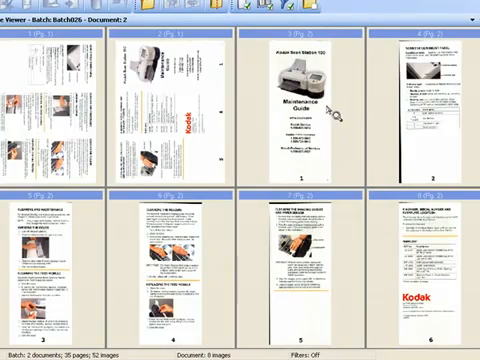